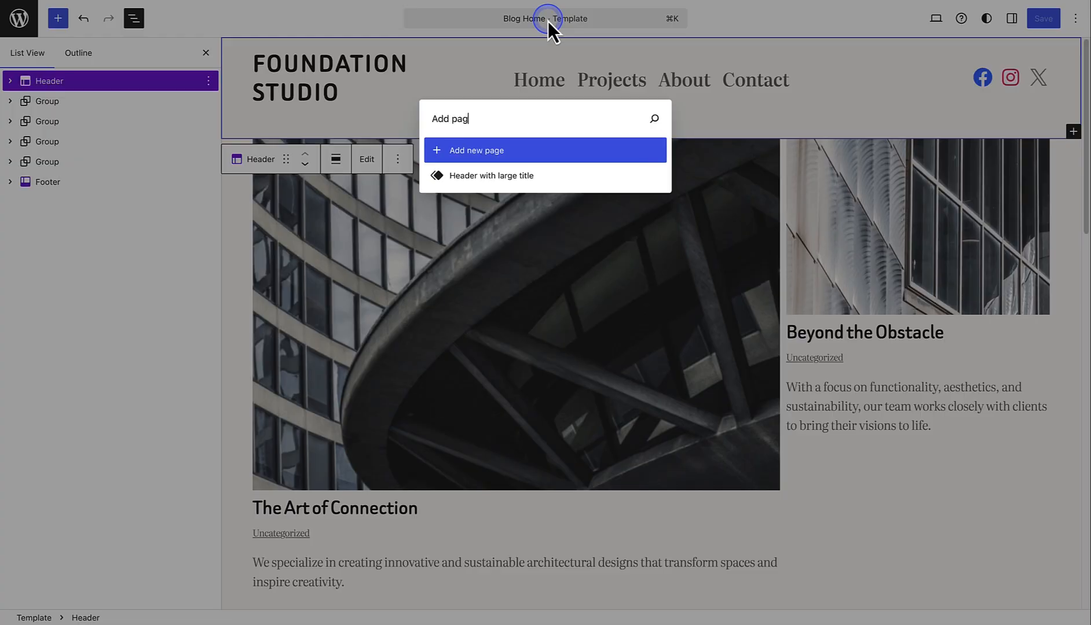
Search the command palette for 'Add post' to create a post, then search 'Keyboard'.
{"action": "key", "text": "BackSpace"}
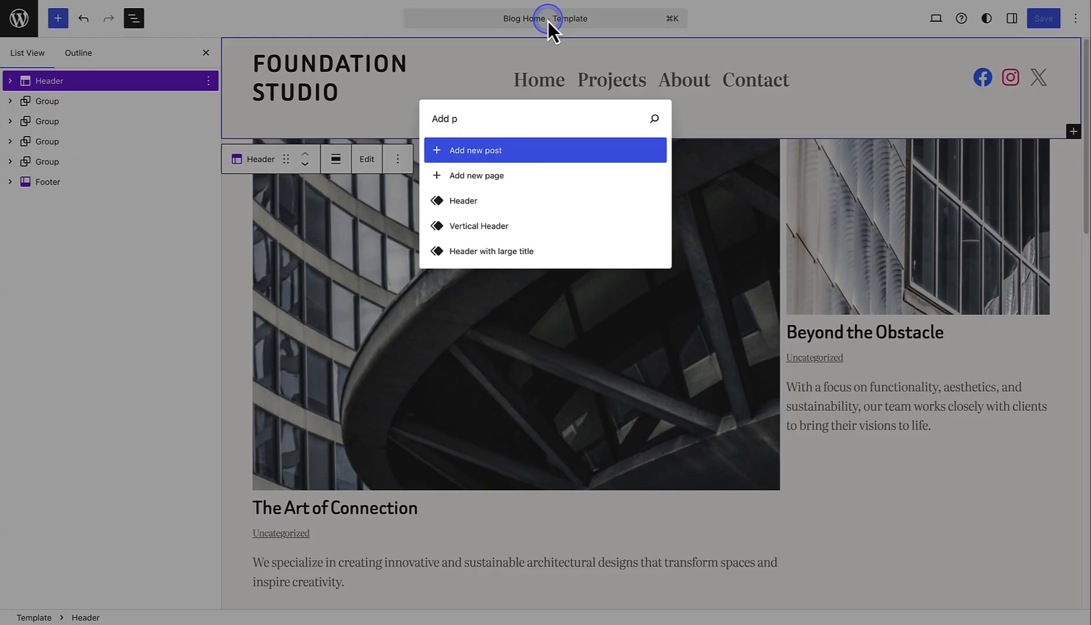
{"action": "type", "text": "ost"}
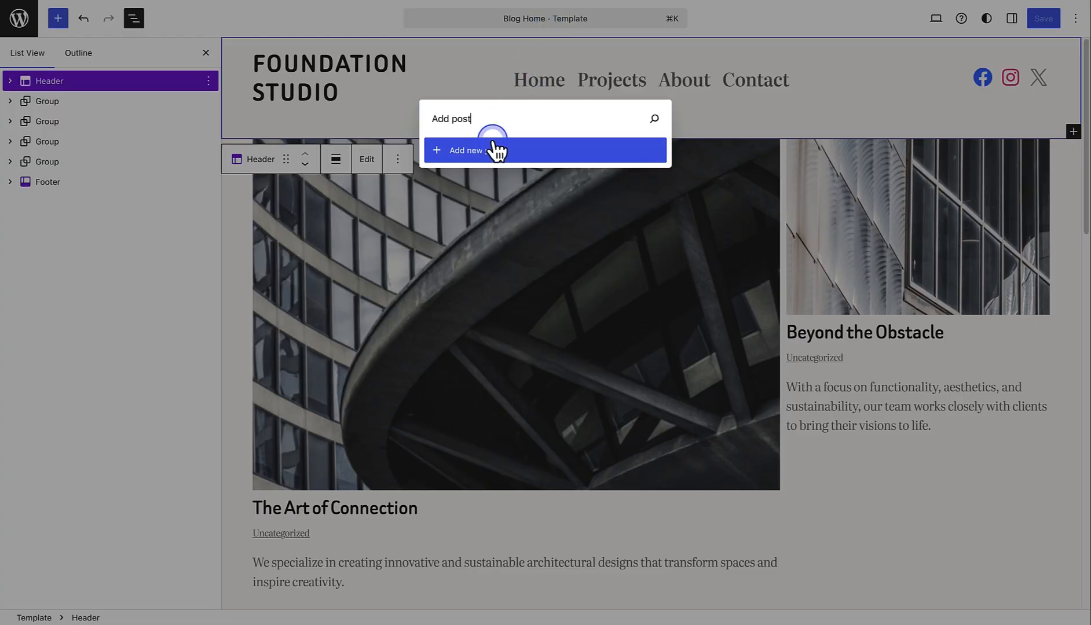
{"action": "left_click", "coordinate": [487, 150]}
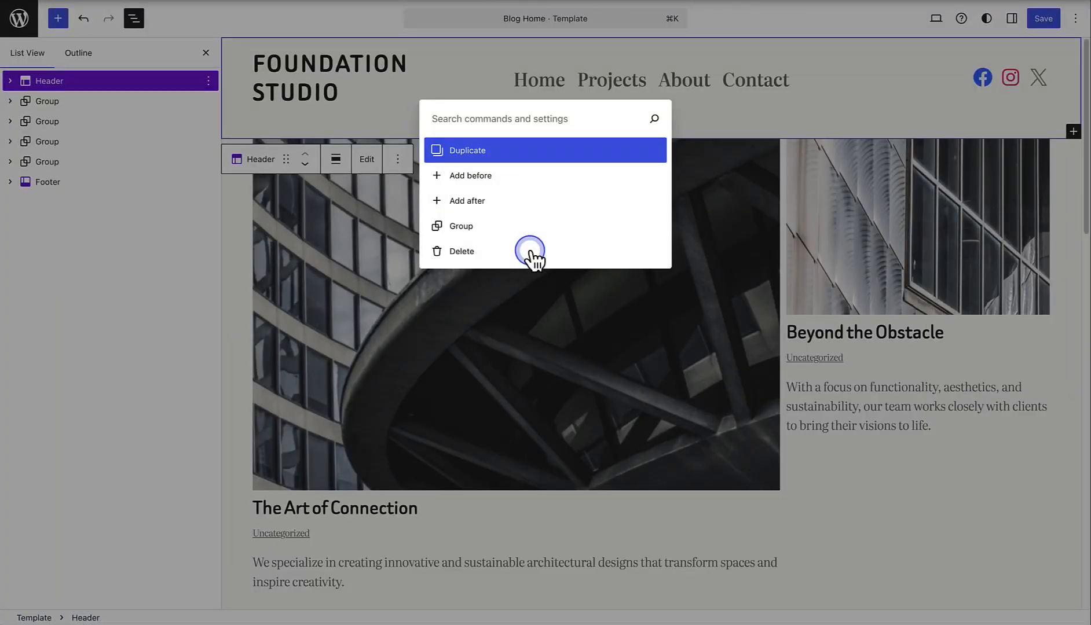
{"action": "type", "text": "Keyboard"}
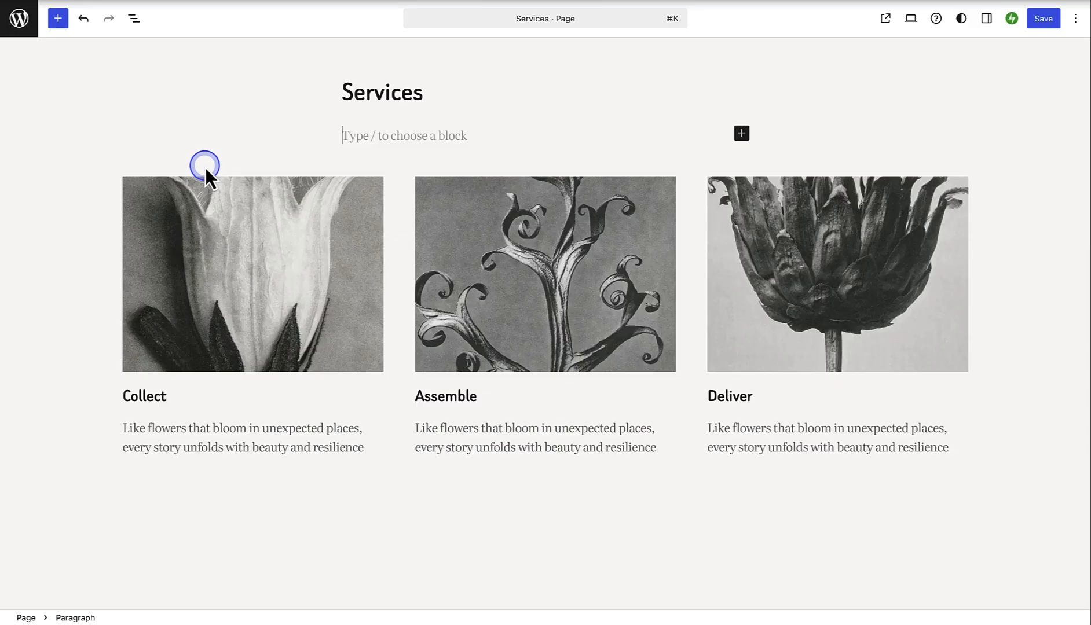
Bring up the slash block inserter in the empty paragraph and search for 'Cover'.
{"action": "type", "text": "/"}
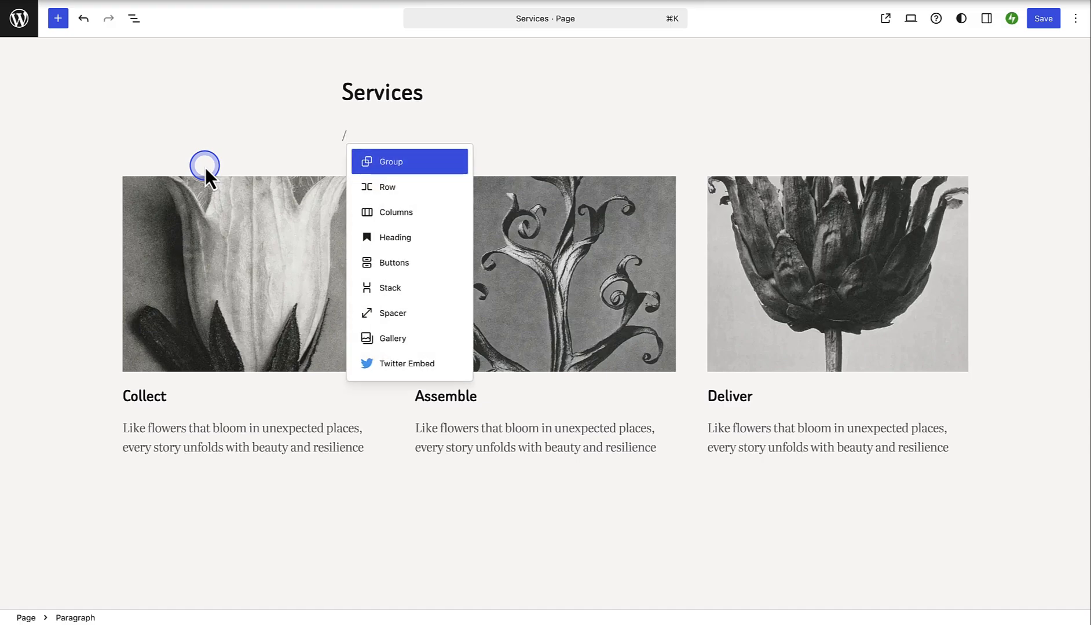
{"action": "type", "text": "Cover"}
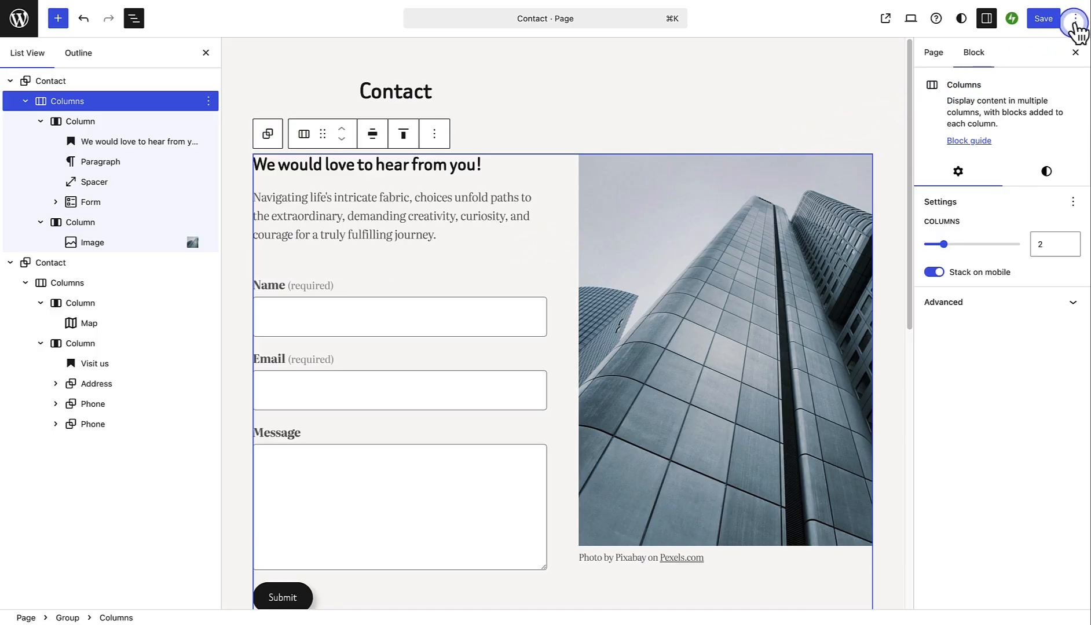
{"action": "left_click", "coordinate": [1074, 18]}
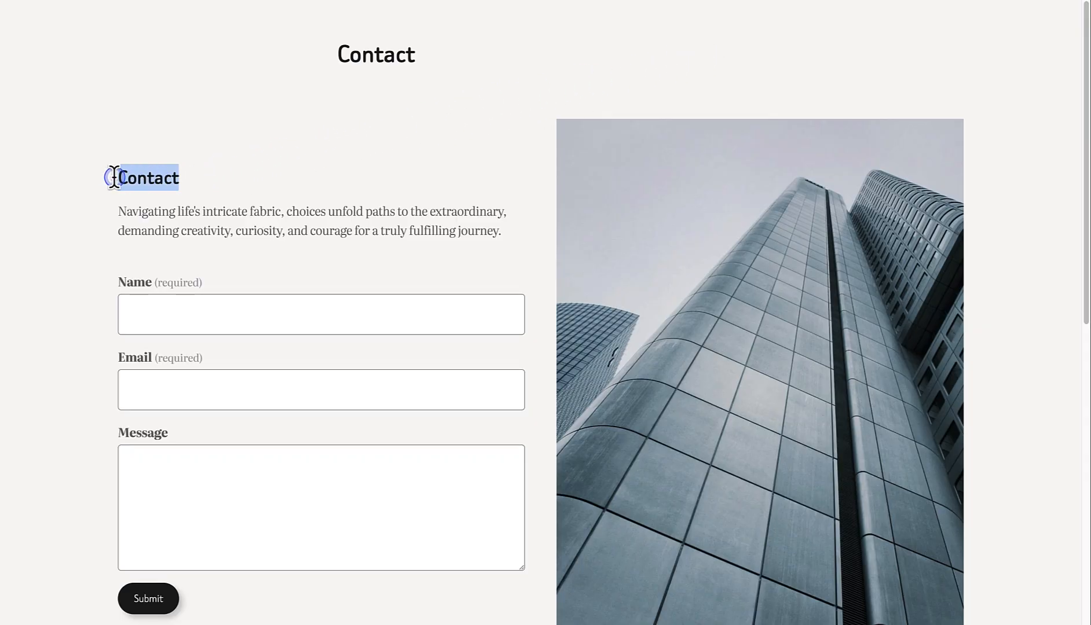
{"action": "type", "text": "We would love to hear from you!"}
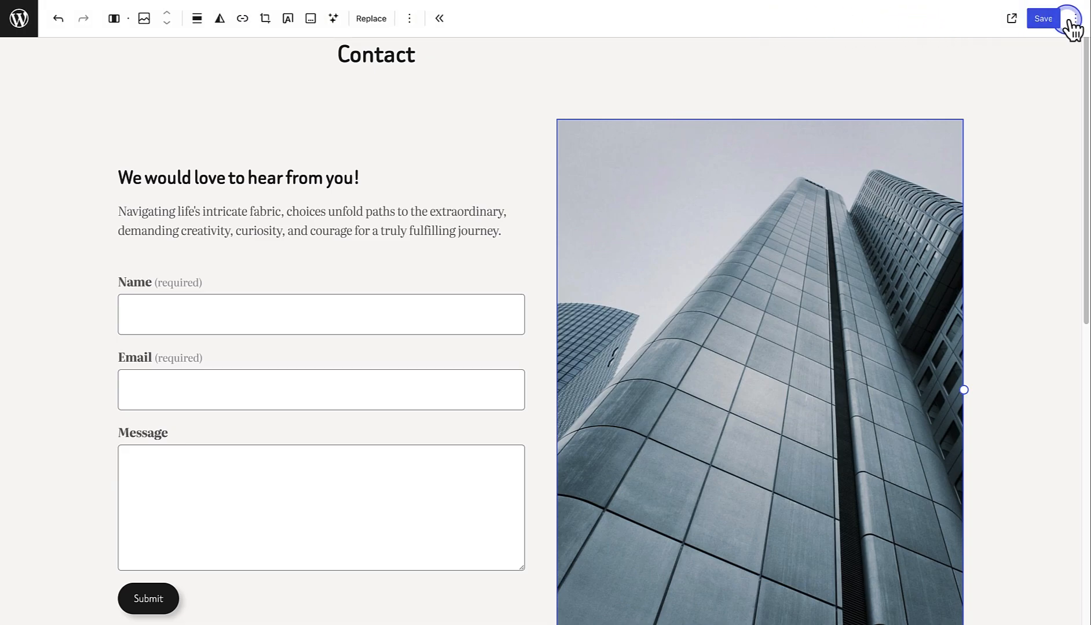
{"action": "left_click", "coordinate": [1075, 18]}
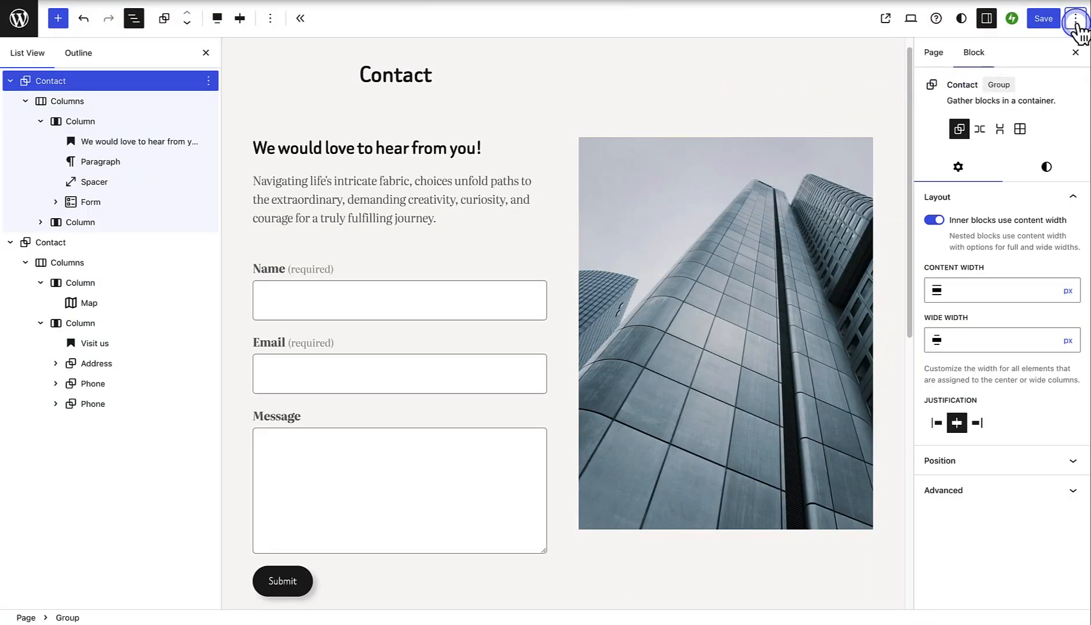
Toggle Show block breadcrumbs in Preferences, then open The Art of Connection post.
{"action": "left_click", "coordinate": [1075, 18]}
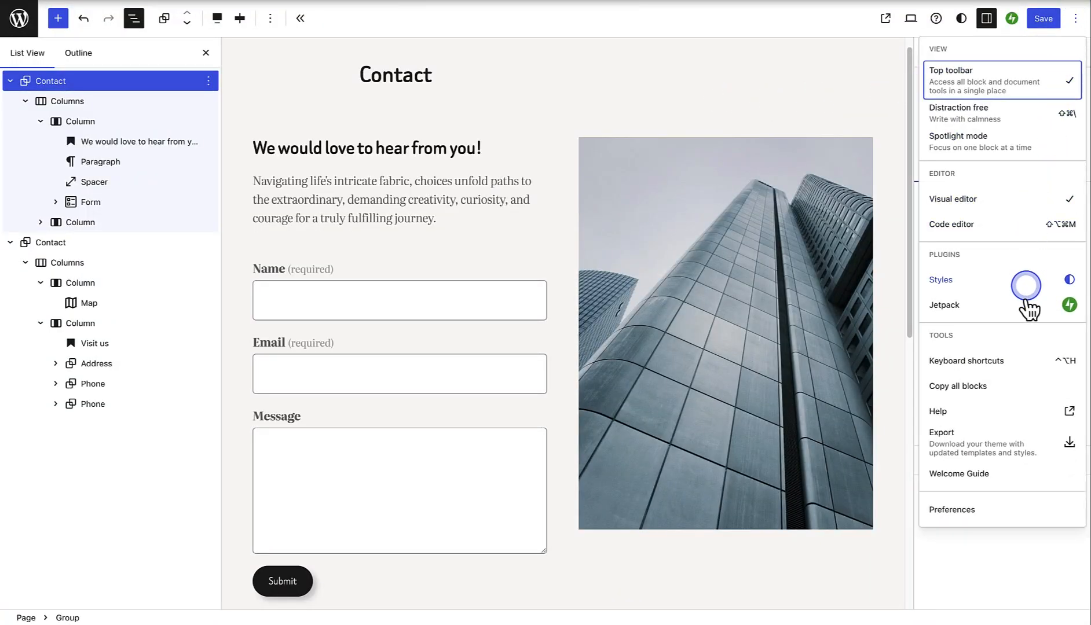
{"action": "left_click", "coordinate": [952, 509]}
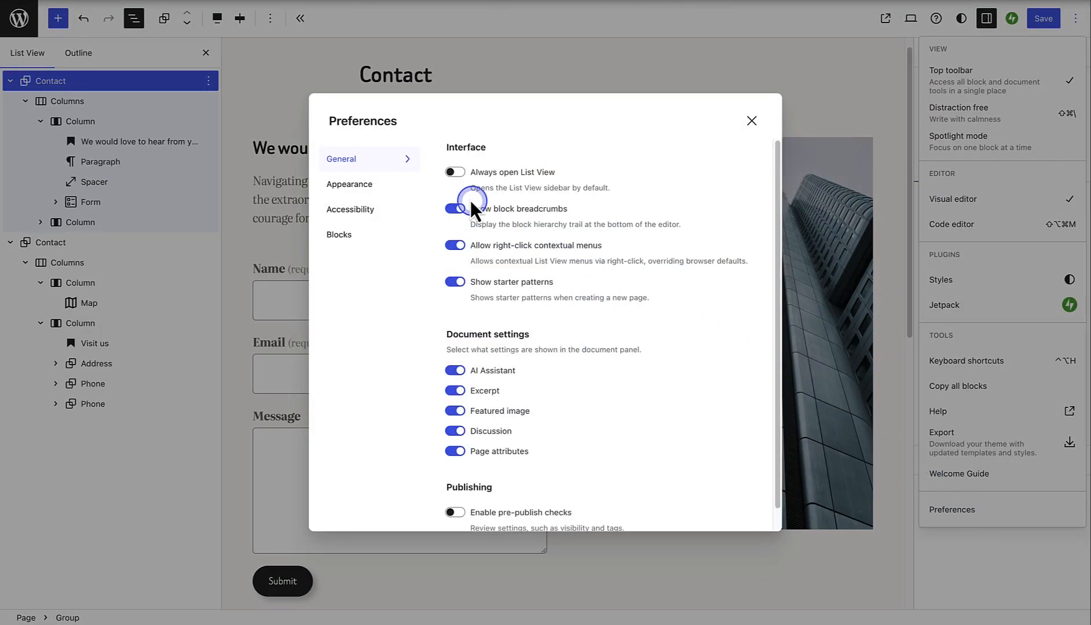
{"action": "left_click", "coordinate": [455, 172]}
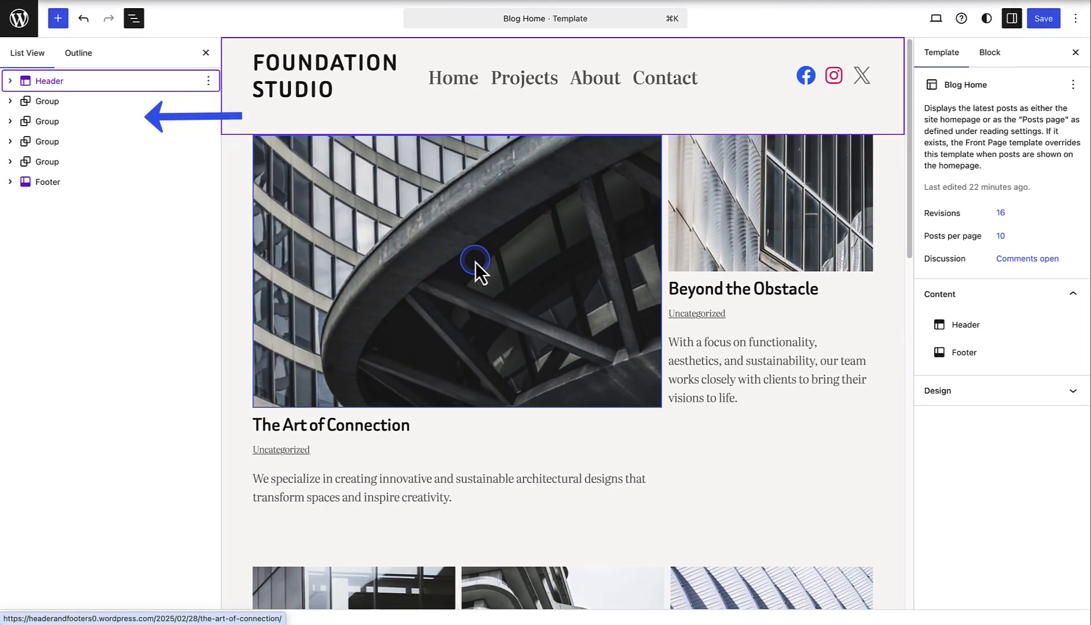
{"action": "left_click", "coordinate": [457, 270]}
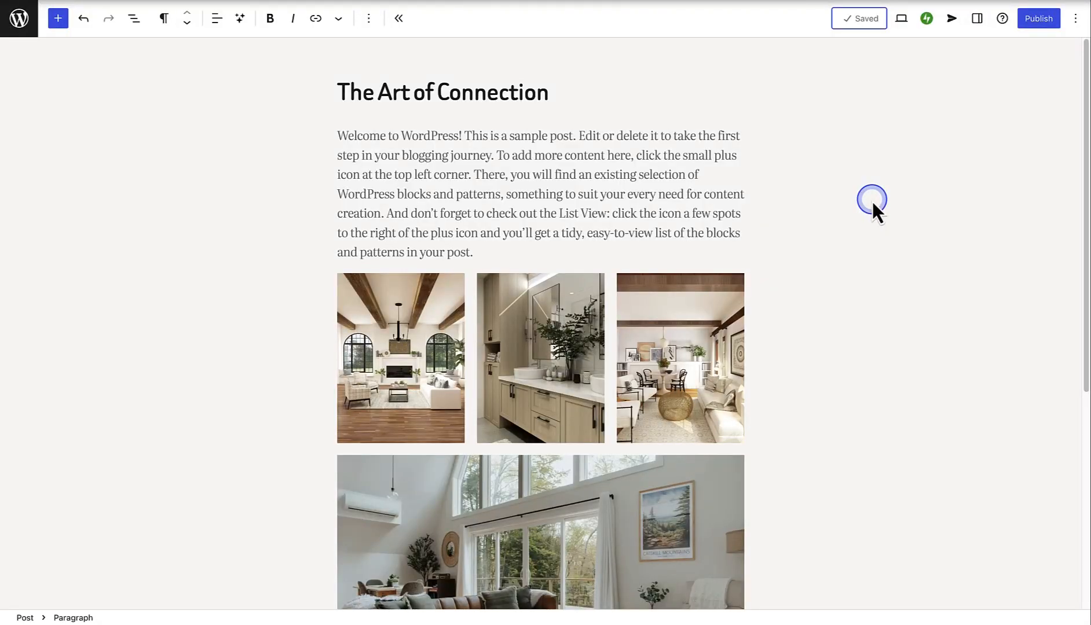
Bring up pre-publish checks for The Art of Connection and expand its publish date picker.
{"action": "left_click", "coordinate": [1037, 18]}
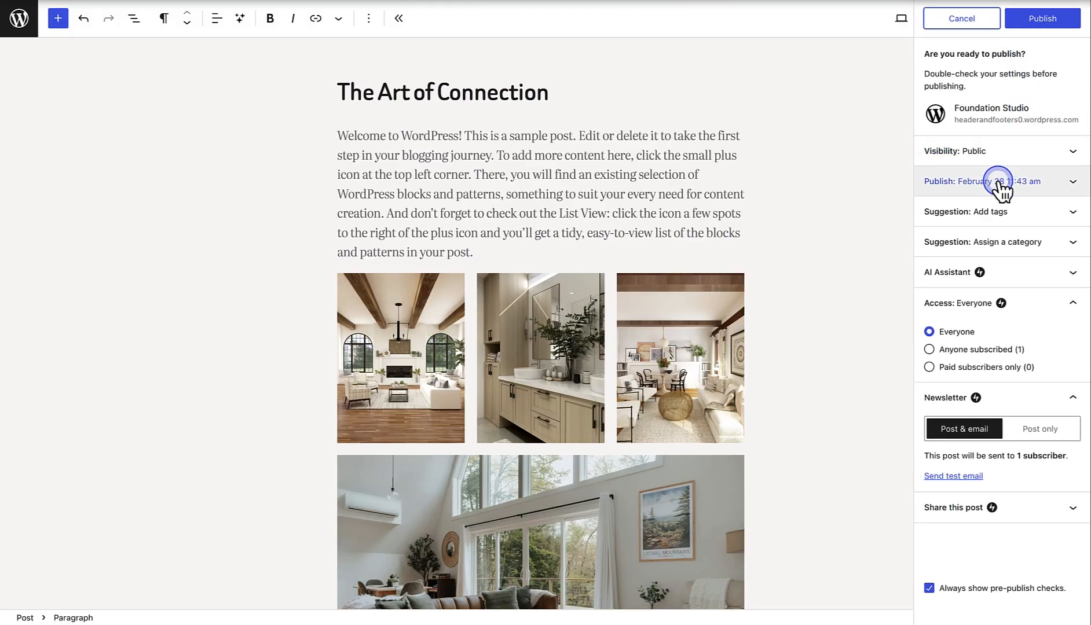
{"action": "left_click", "coordinate": [983, 181]}
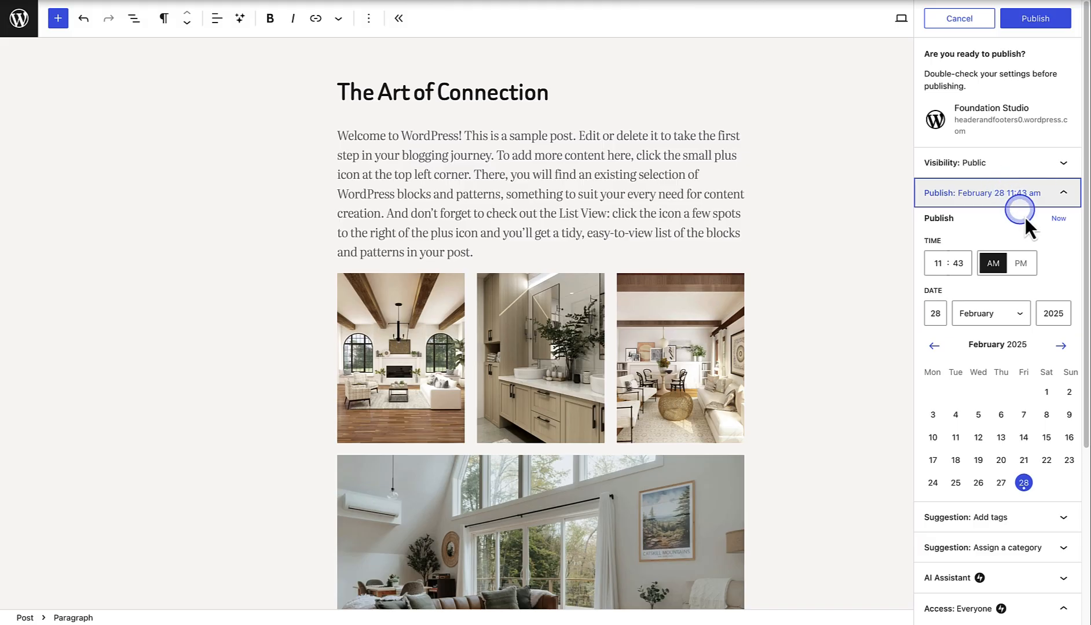
{"action": "mouse_move", "coordinate": [1057, 268]}
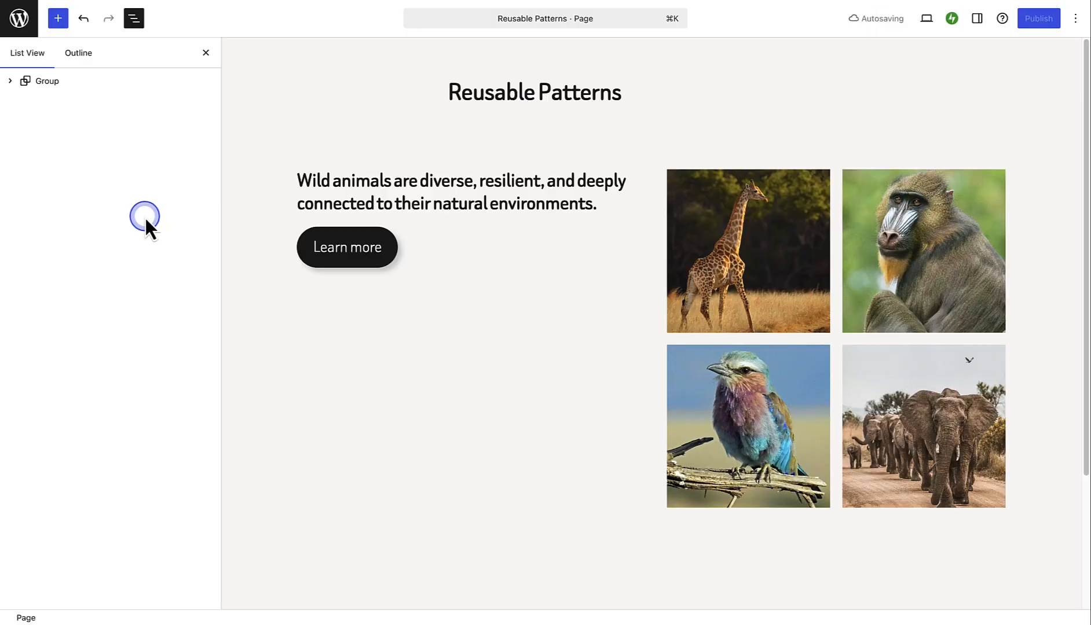
Turn the page's main group into synced pattern 'Animal CTA' under Call to action.
{"action": "left_click", "coordinate": [47, 81]}
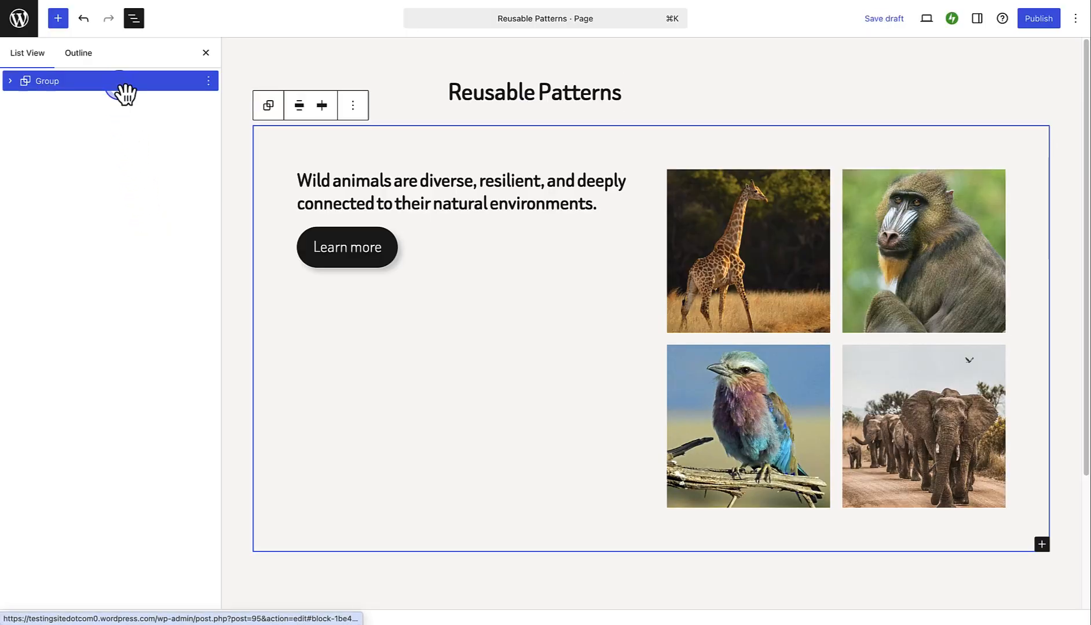
{"action": "left_click", "coordinate": [208, 80]}
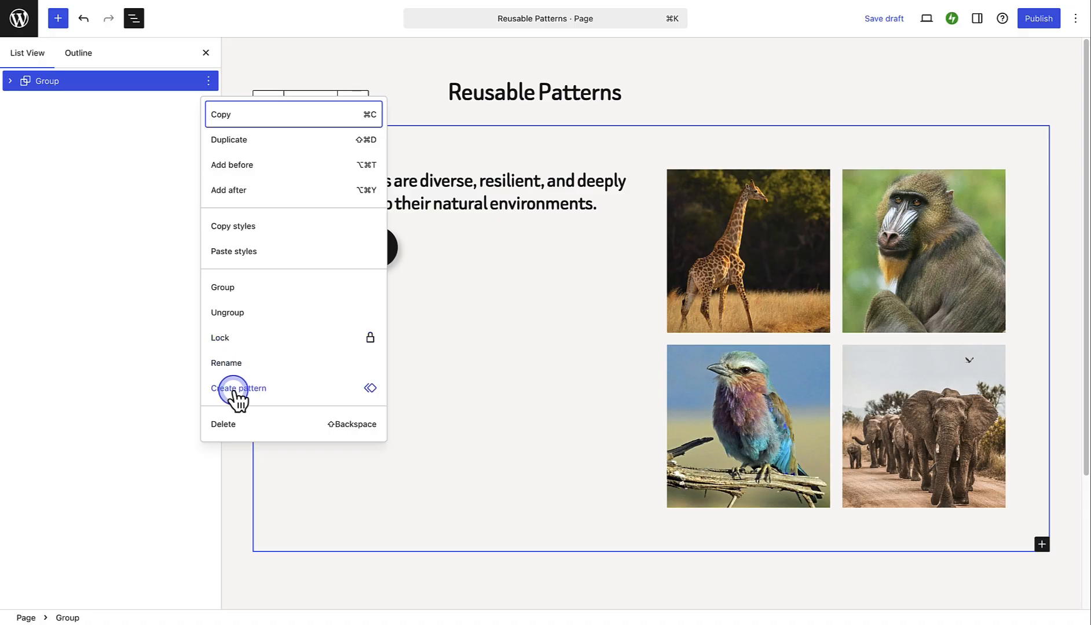
{"action": "left_click", "coordinate": [238, 388]}
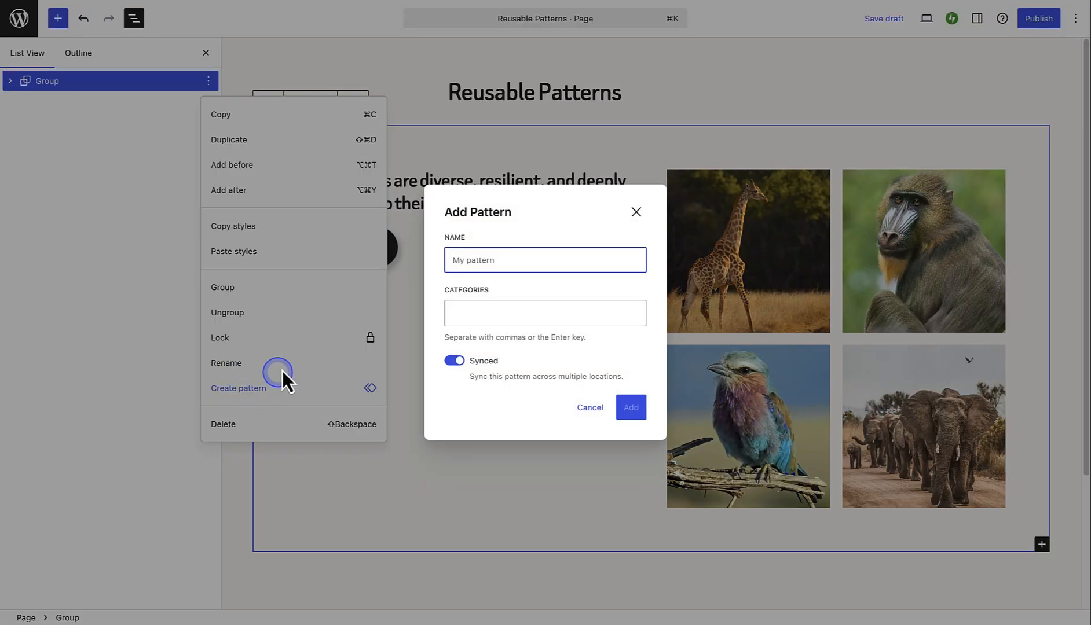
{"action": "type", "text": "Animal CTA"}
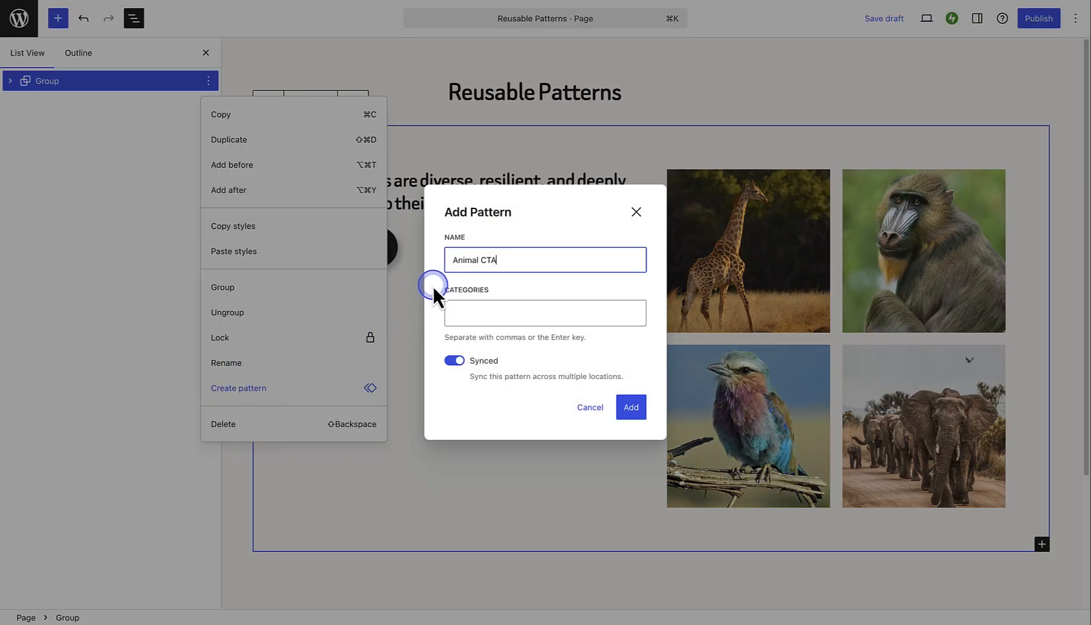
{"action": "left_click", "coordinate": [545, 313]}
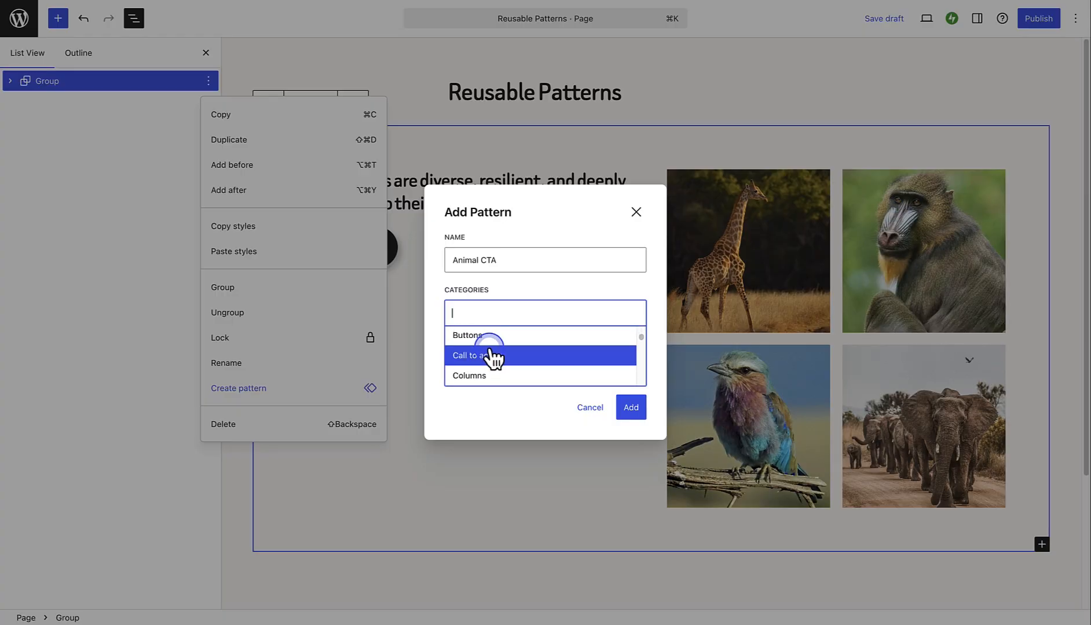
{"action": "left_click", "coordinate": [471, 356]}
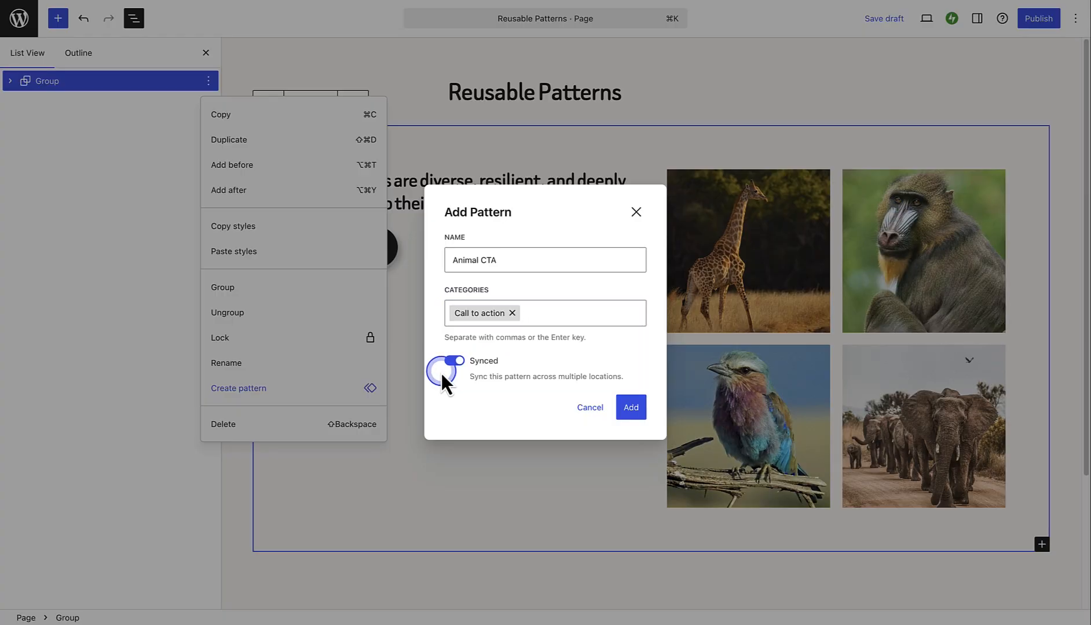
{"action": "left_click", "coordinate": [448, 363]}
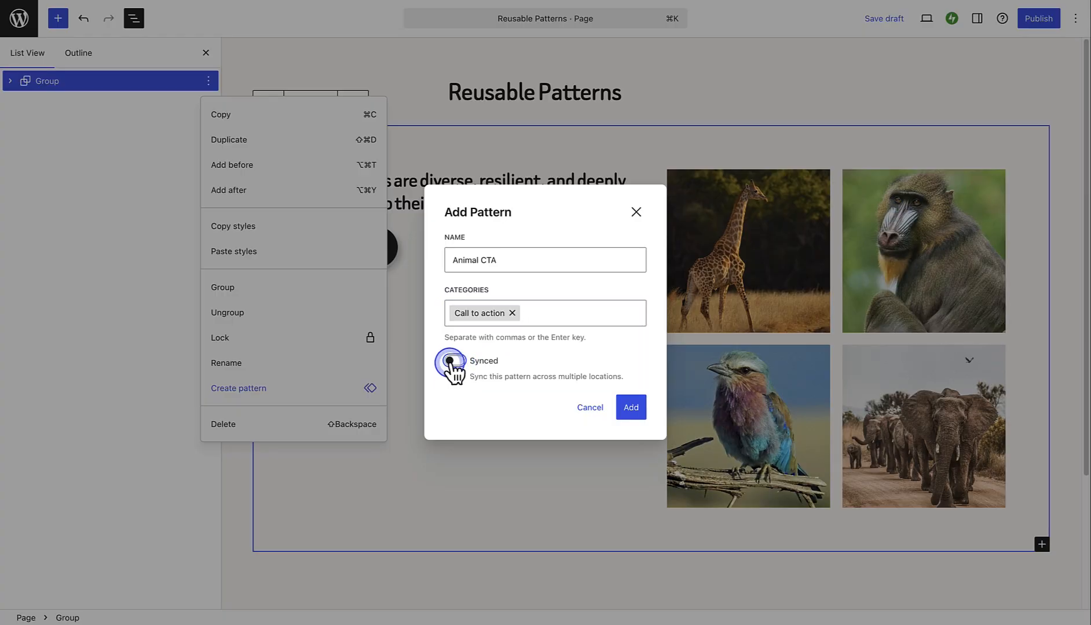
{"action": "left_click", "coordinate": [453, 361]}
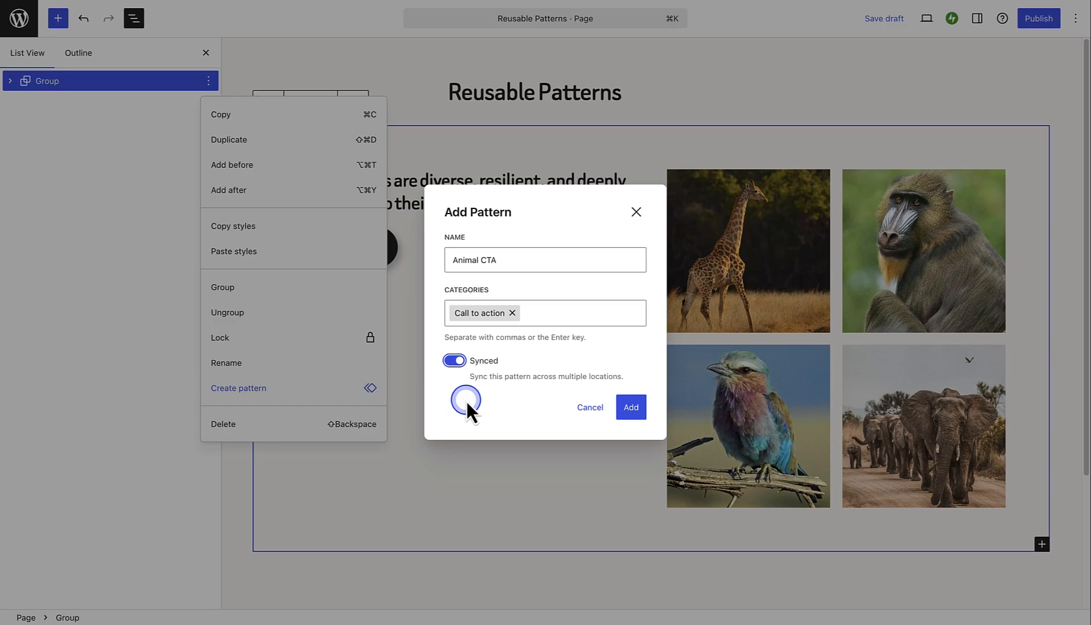
{"action": "left_click", "coordinate": [629, 407]}
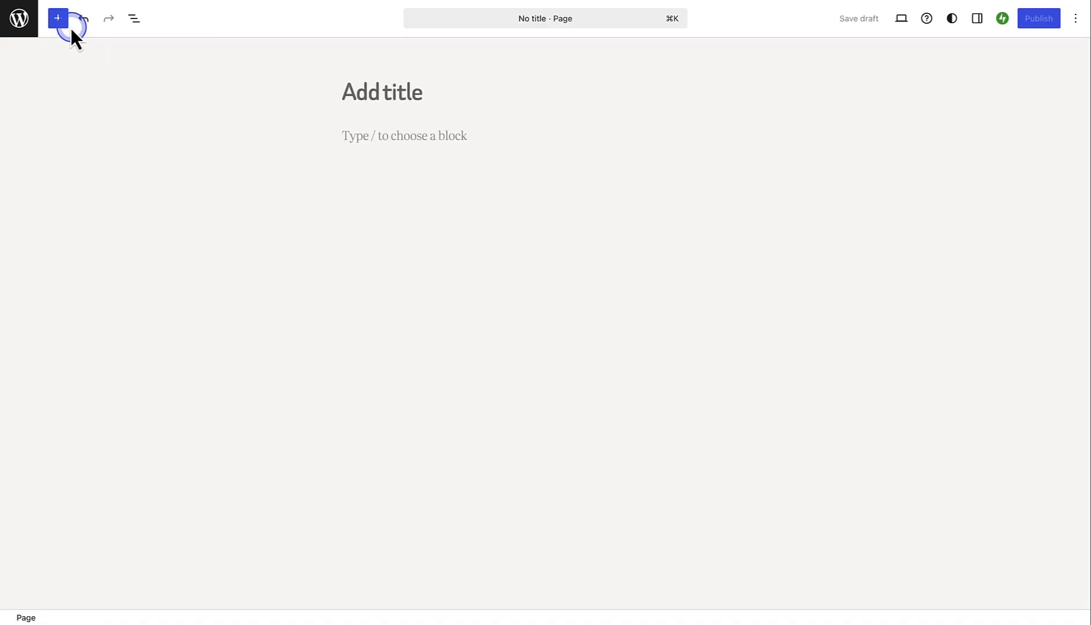
Browse the My patterns category in the block inserter's Patterns library.
{"action": "left_click", "coordinate": [58, 18]}
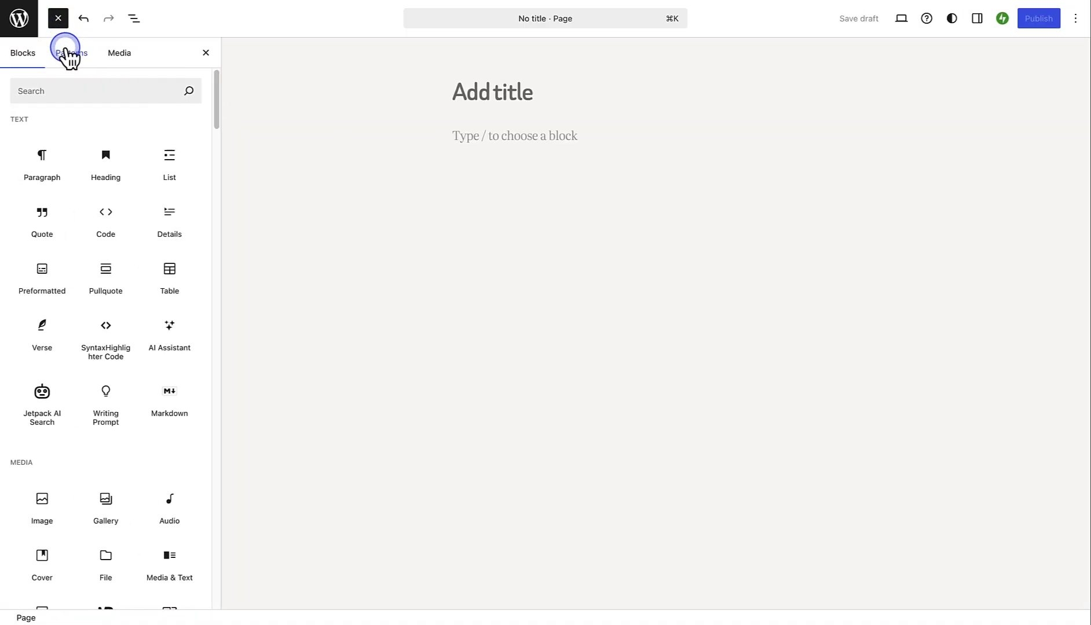
{"action": "left_click", "coordinate": [70, 53]}
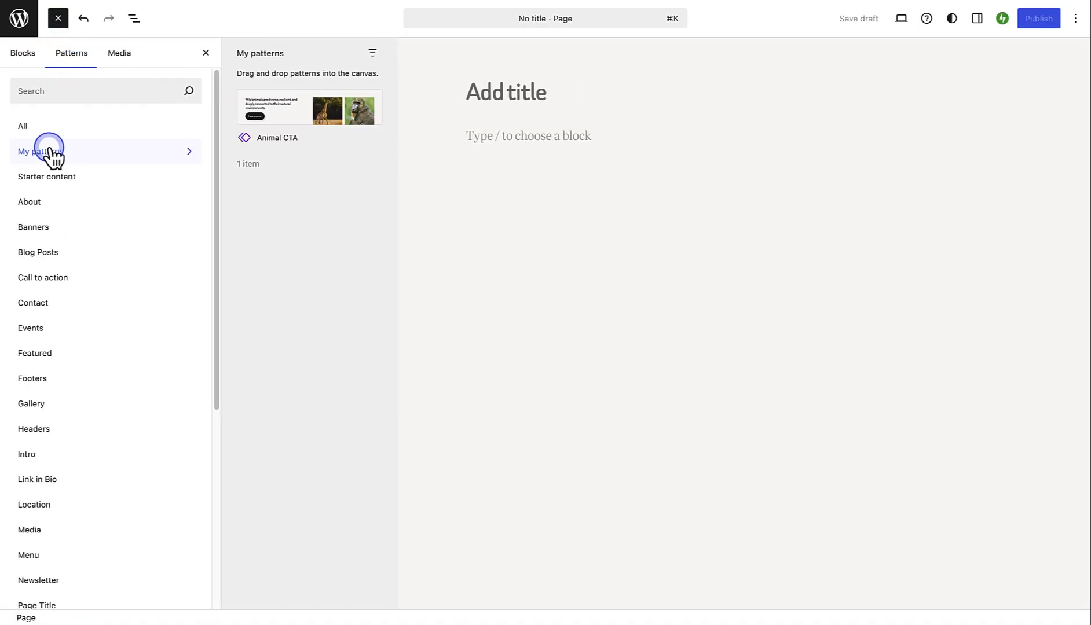
{"action": "left_click", "coordinate": [308, 110]}
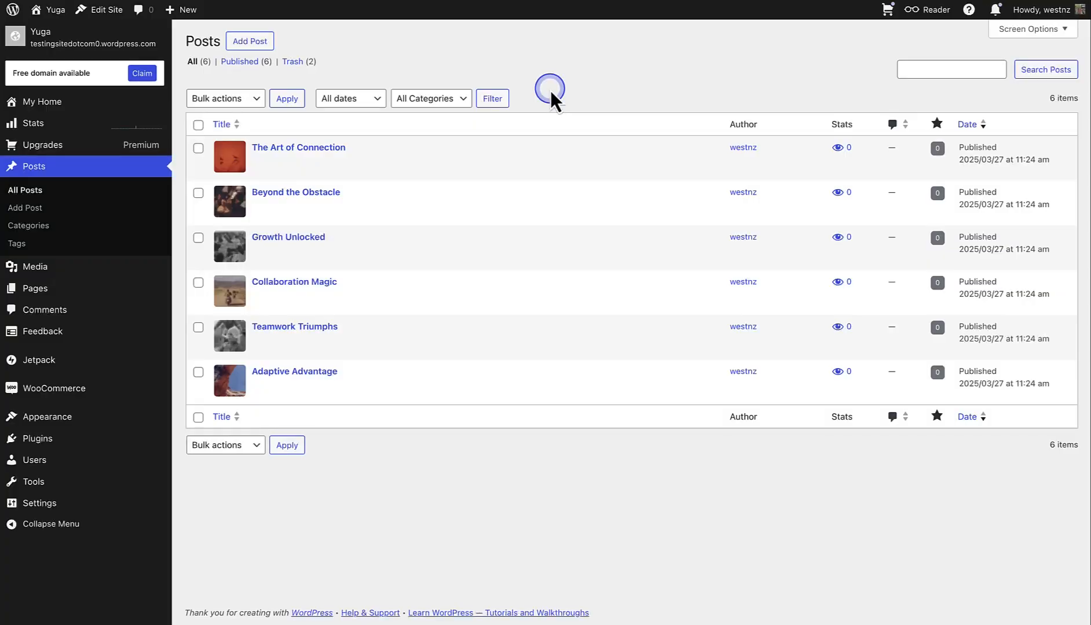
Bulk edit the three selected posts to add Travel and change the Uncategorized category.
{"action": "left_click", "coordinate": [198, 195]}
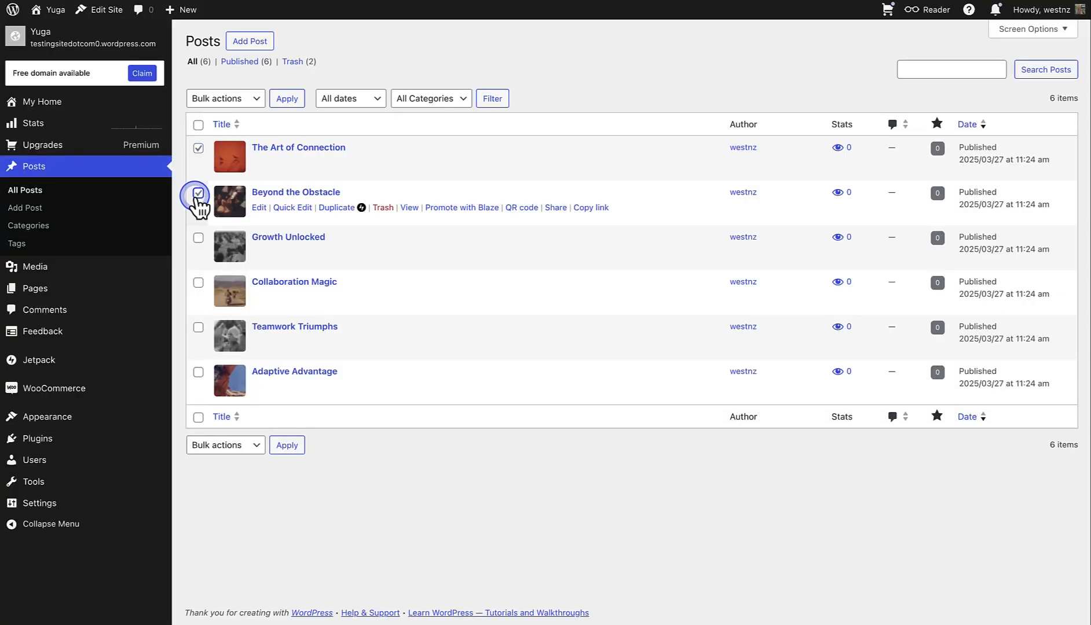
{"action": "left_click", "coordinate": [222, 98]}
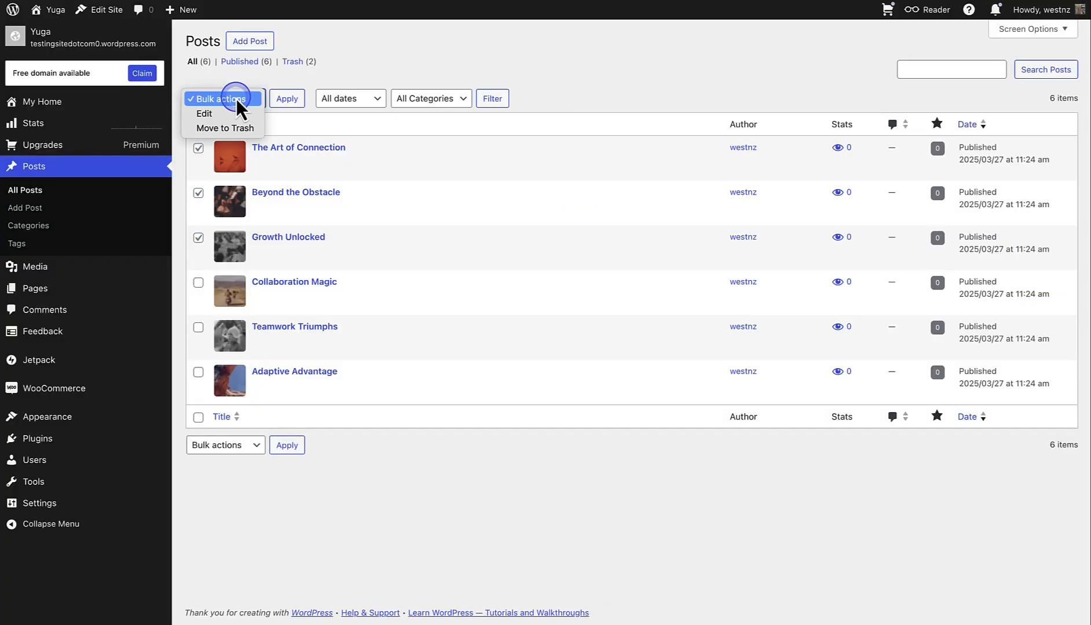
{"action": "left_click", "coordinate": [204, 115]}
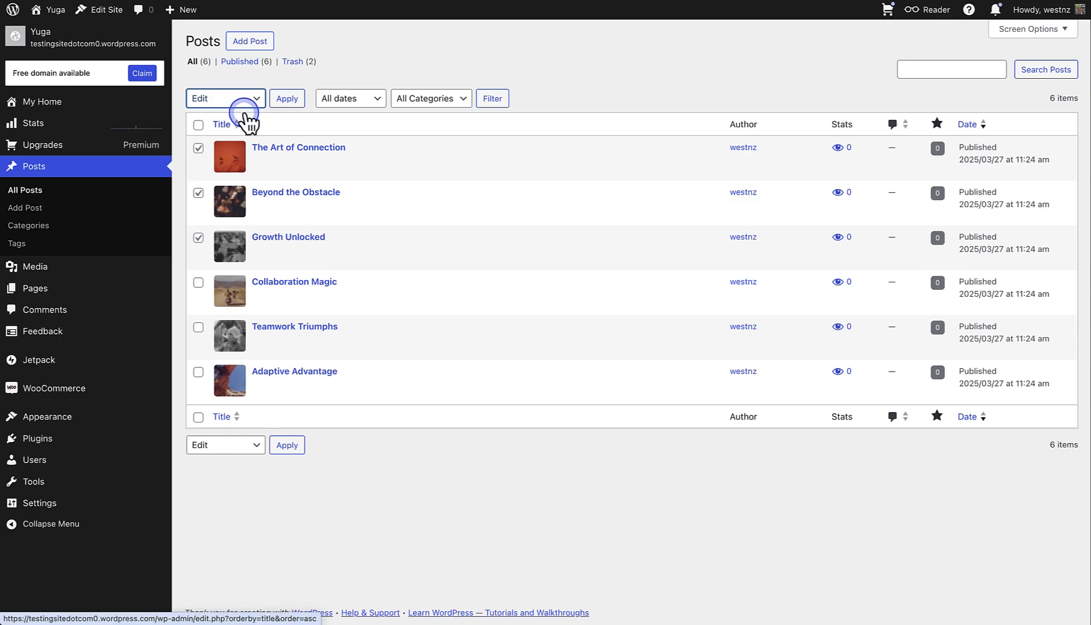
{"action": "left_click", "coordinate": [286, 98]}
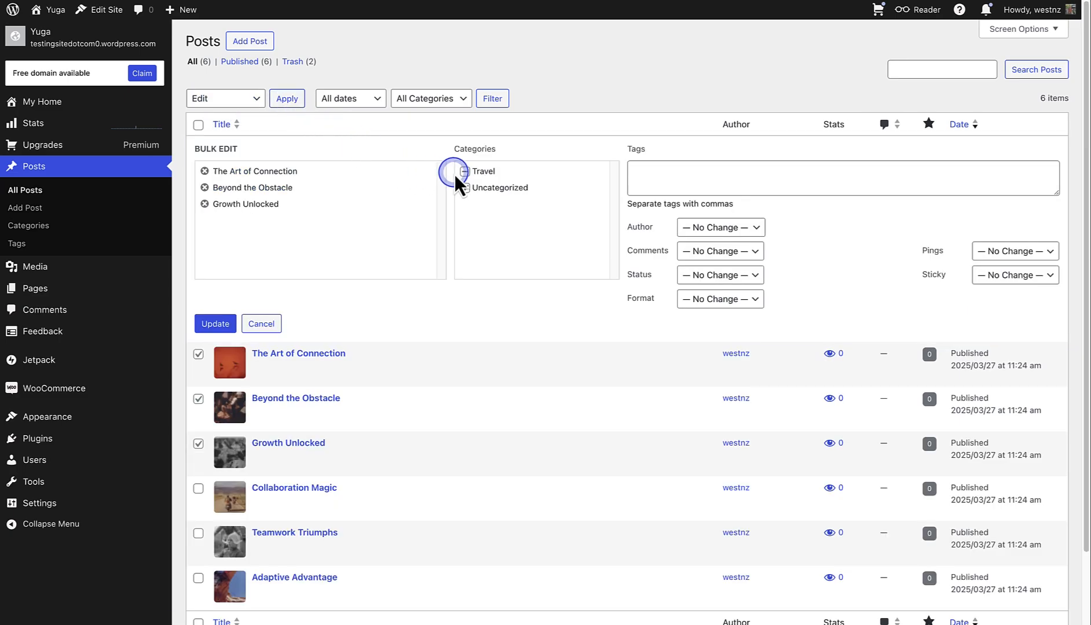
{"action": "left_click", "coordinate": [464, 172]}
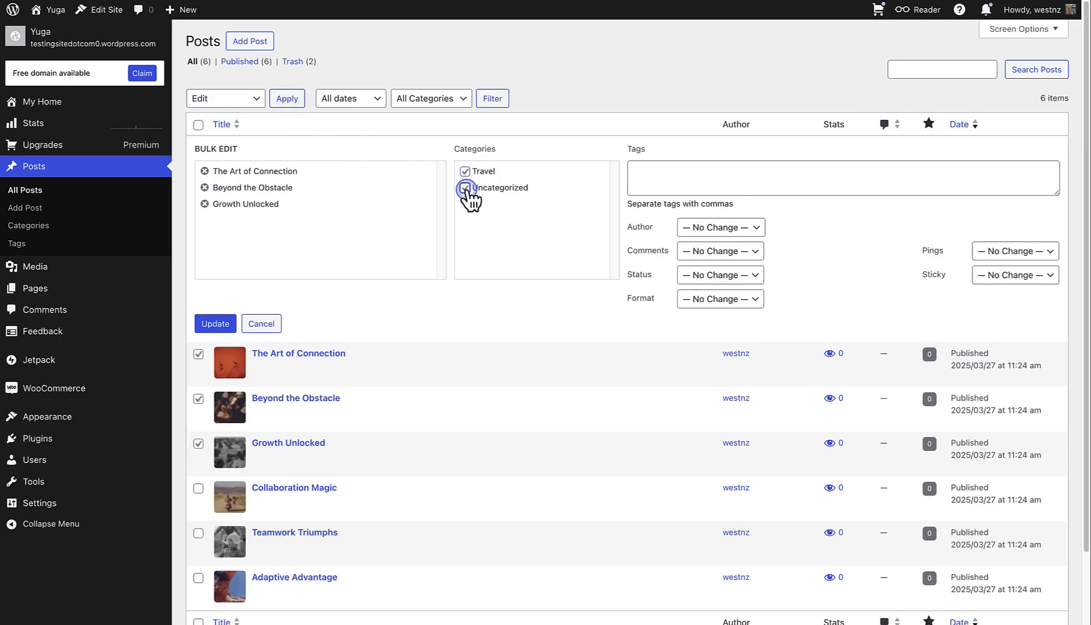
{"action": "left_click", "coordinate": [34, 116]}
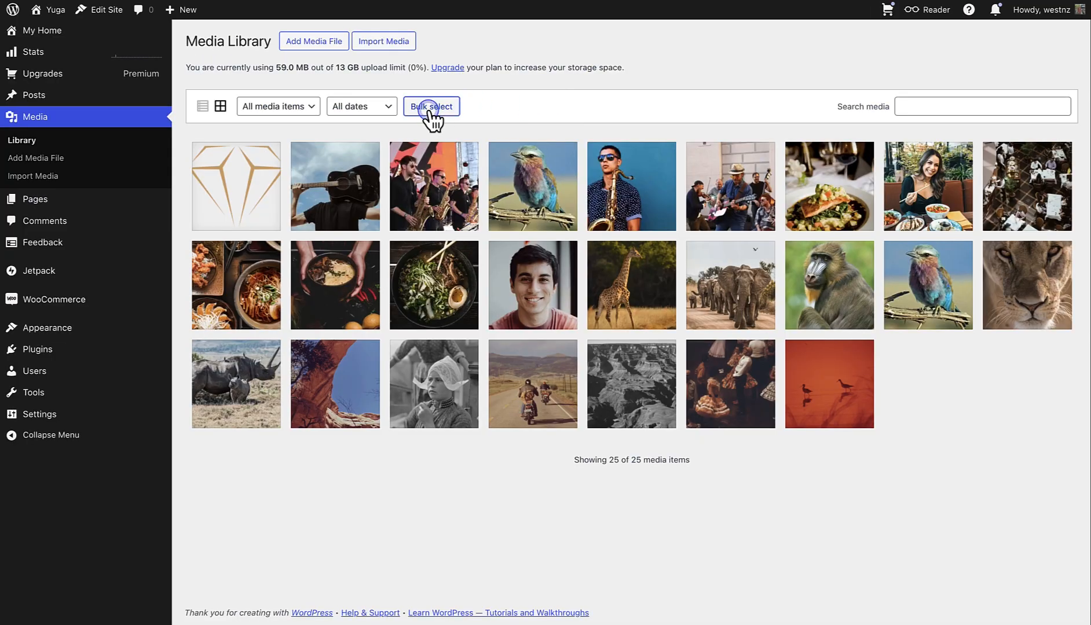
Turn on Bulk select in the Media Library grid view.
{"action": "left_click", "coordinate": [430, 106]}
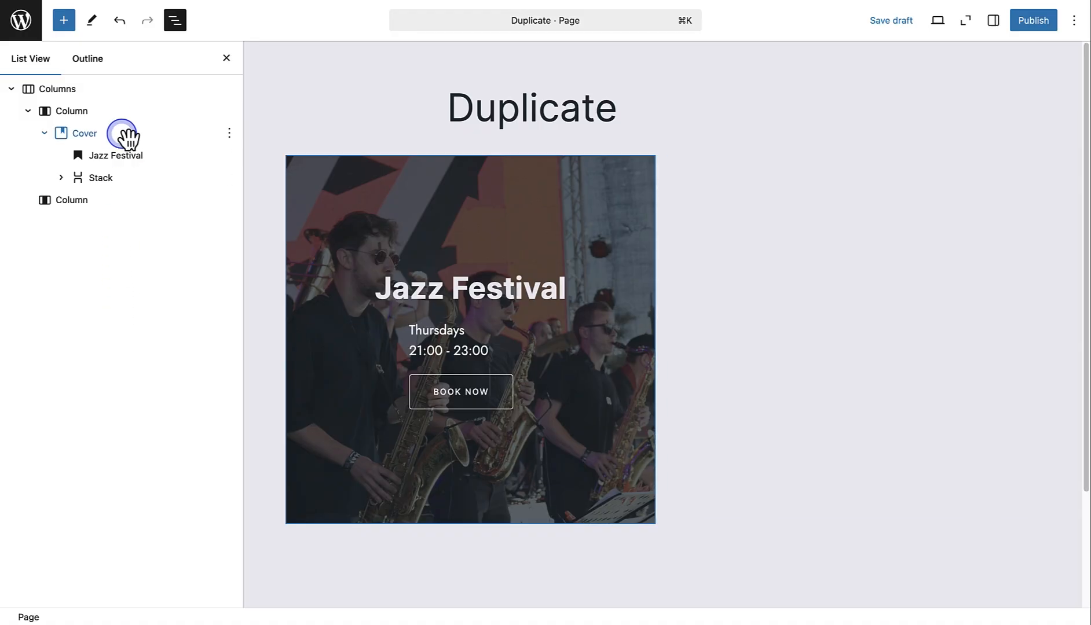
Duplicate the Column block holding the Jazz Festival cover from its List View options.
{"action": "left_click", "coordinate": [71, 112]}
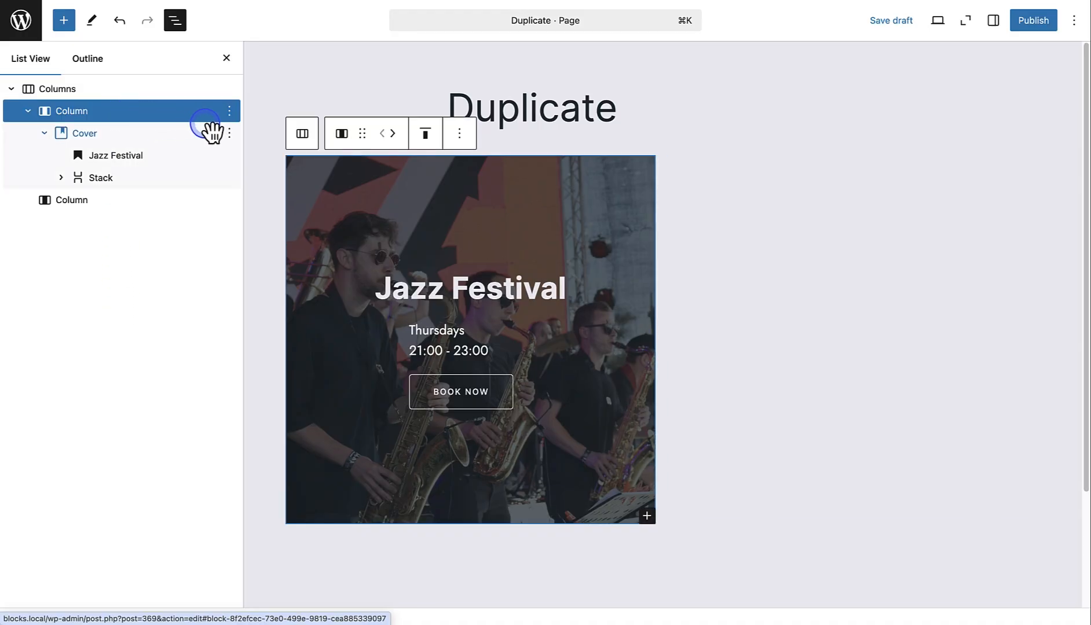
{"action": "left_click", "coordinate": [230, 111]}
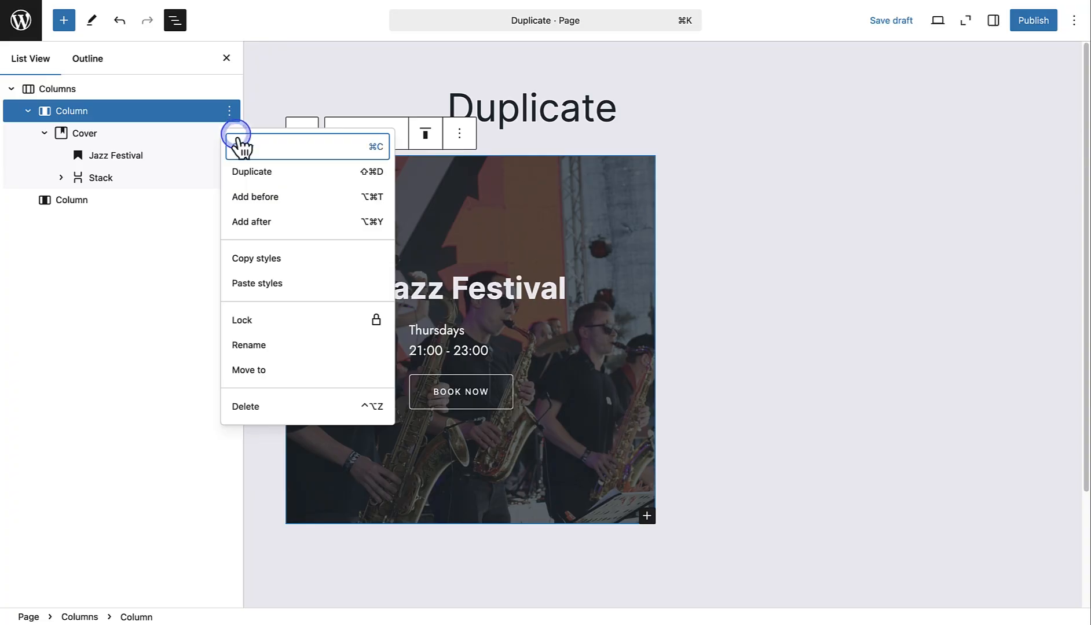
{"action": "left_click", "coordinate": [252, 172]}
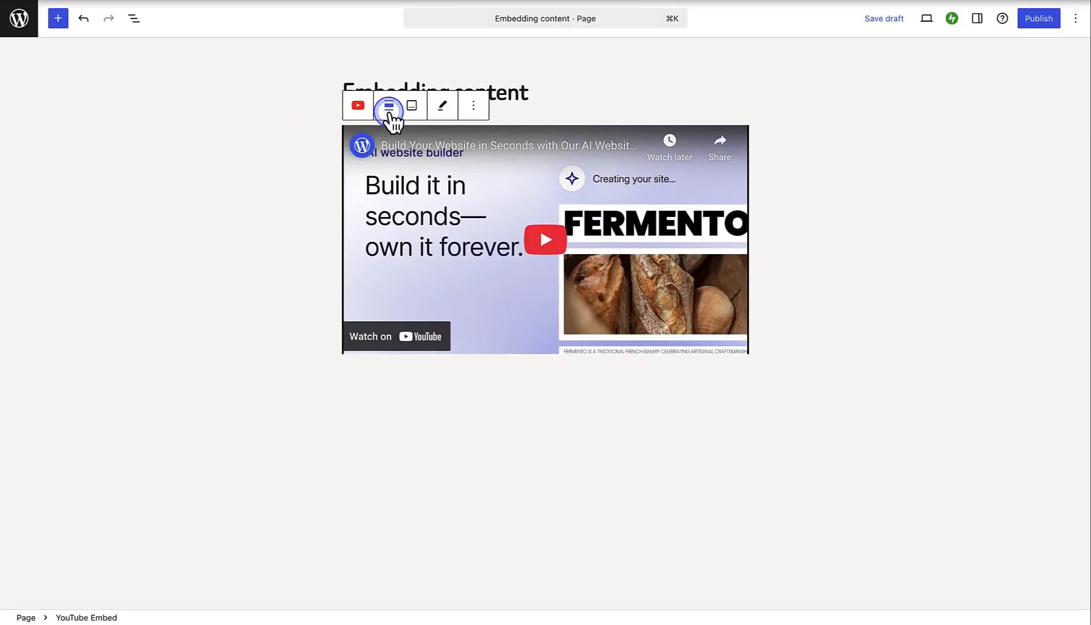
Show the alignment choices in the YouTube embed's block toolbar.
{"action": "left_click", "coordinate": [388, 105]}
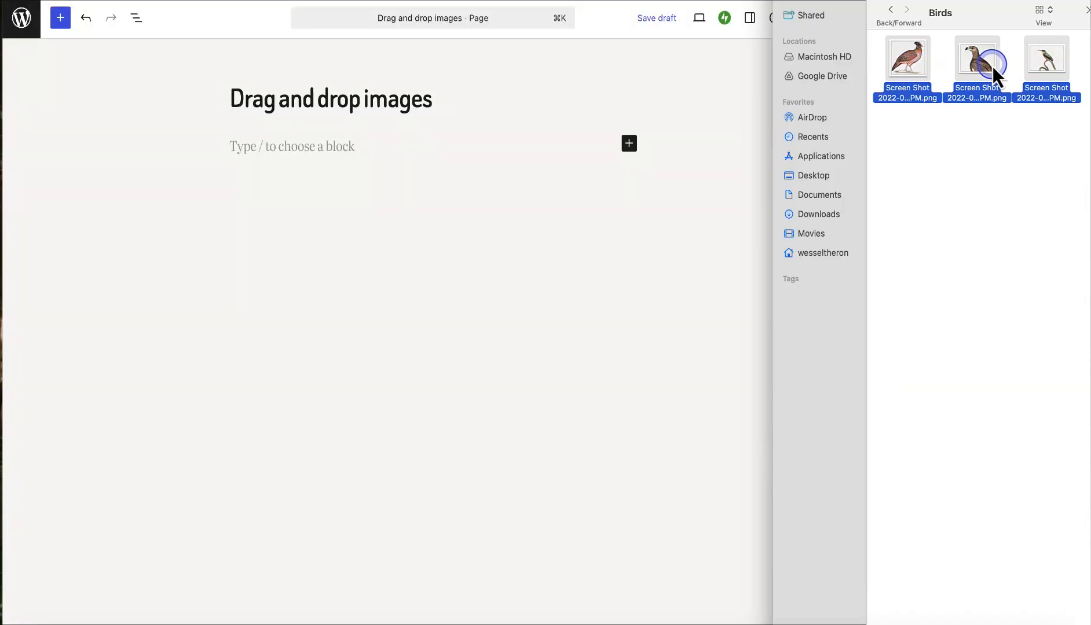
Drop the three bird PNGs onto the page as a gallery and open its alignment options.
{"action": "left_click_drag", "start_coordinate": [976, 62], "coordinate": [485, 187]}
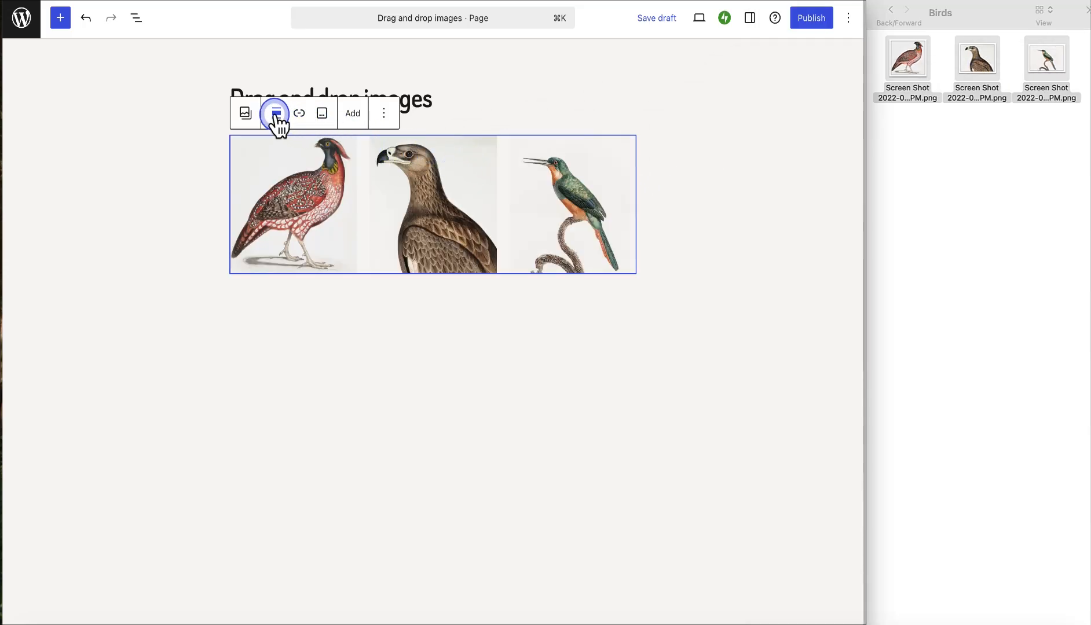
{"action": "left_click", "coordinate": [274, 113]}
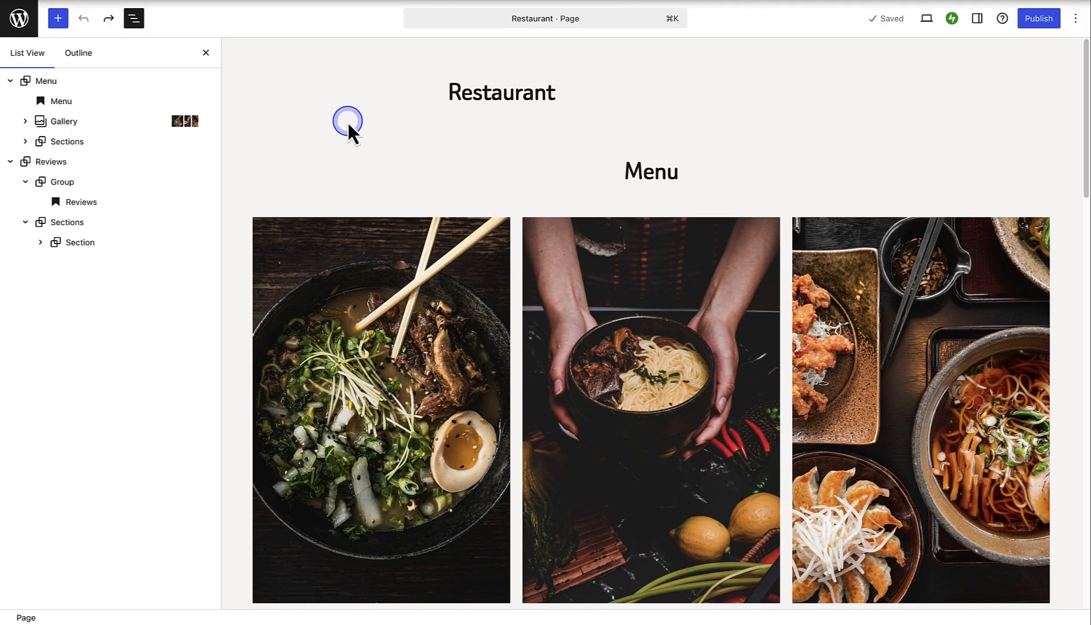
In List View, move the Gallery block after Sections within the Menu group.
{"action": "left_click", "coordinate": [63, 121]}
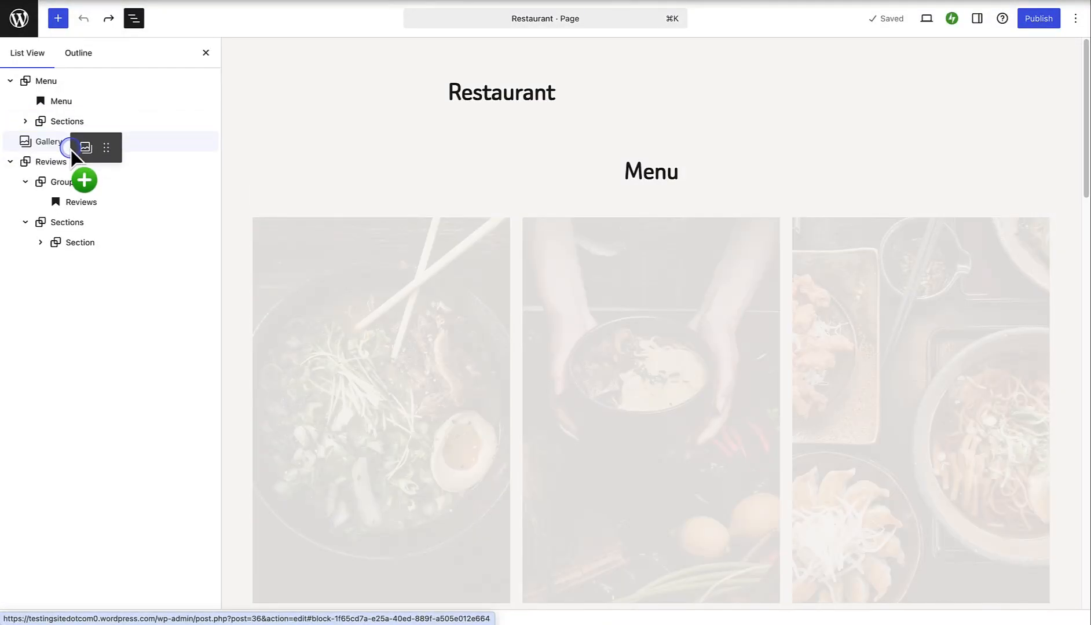
{"action": "left_click", "coordinate": [49, 141]}
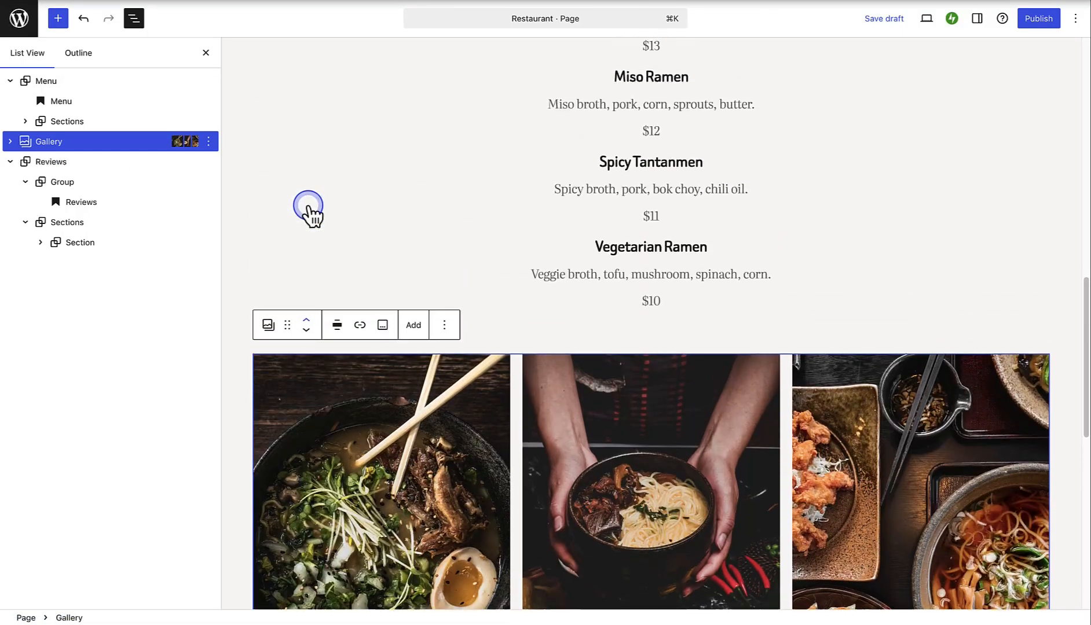